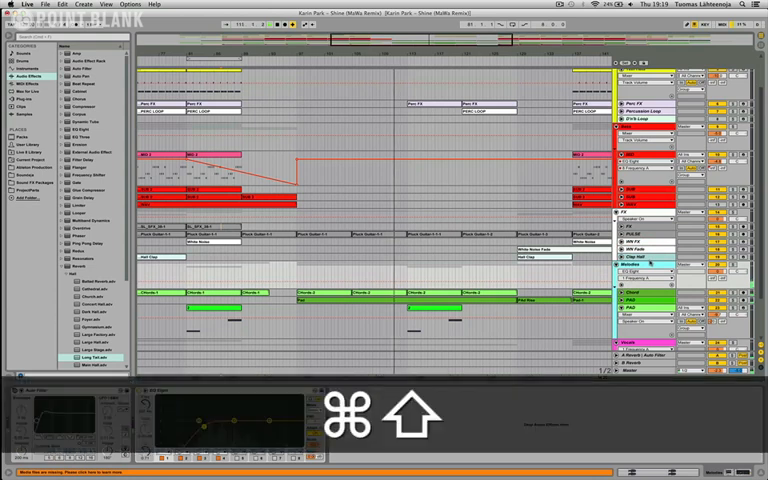
# Insert an empty MIDI track and expand the synth lead instrument presets in the browser.
pyautogui.press('cmd+shift+t')
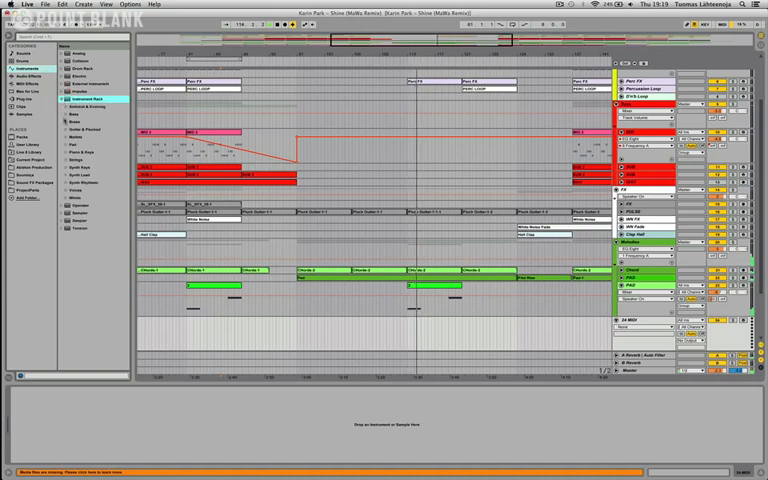
pyautogui.click(66, 167)
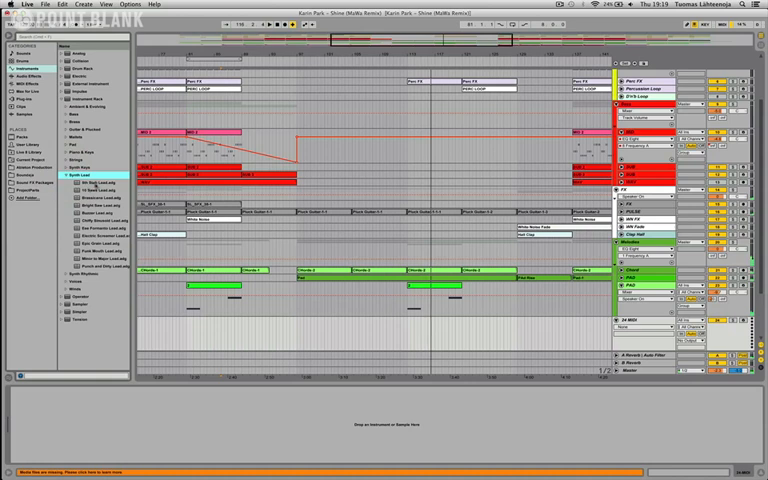
pyautogui.click(95, 183)
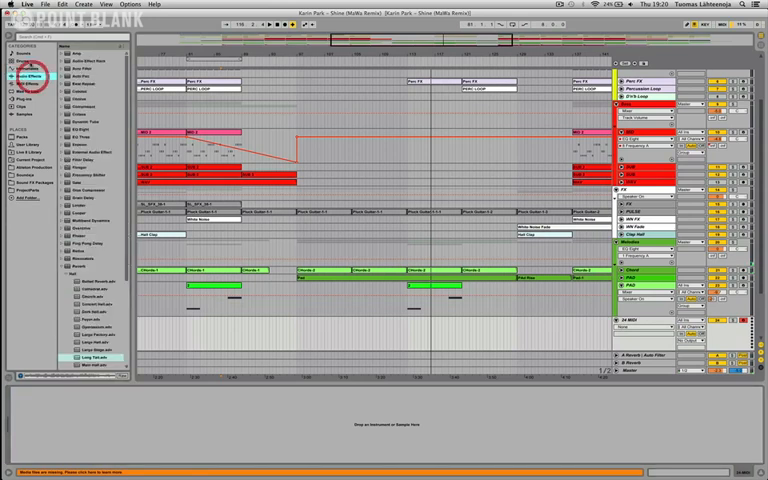
# Browse the Instruments list to find Operator for the new MIDI track.
pyautogui.click(30, 68)
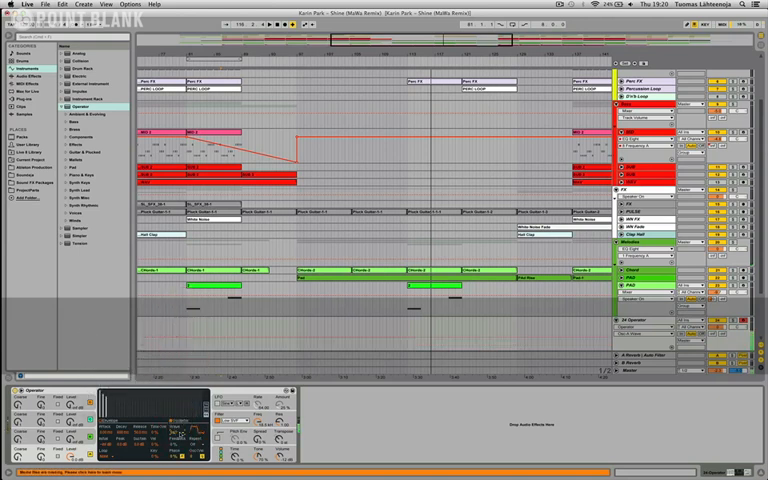
pyautogui.write('fgh')
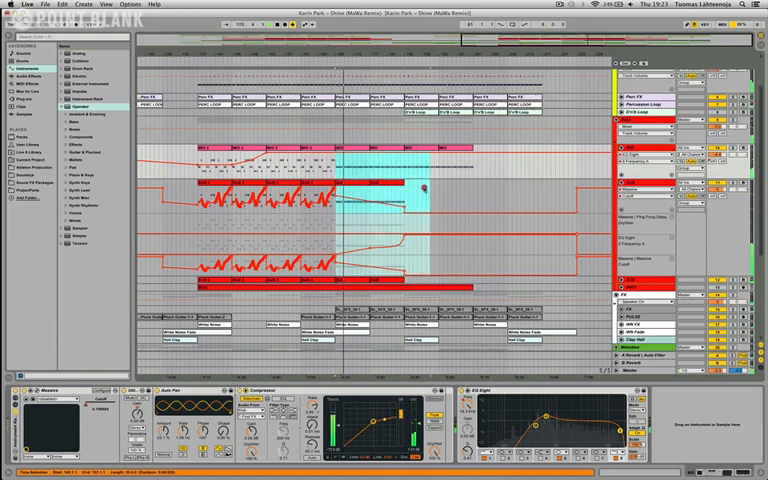
# Scroll down the arrangement toward the SUB clips' Massive Cutoff automation lane.
pyautogui.scroll(-3)
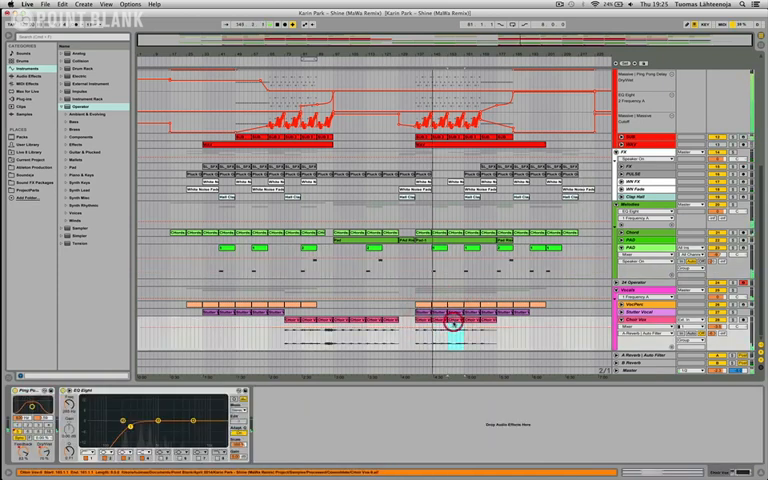
# View the master chain and undo the accidental EQ Eight change.
pyautogui.press('cmd+l')
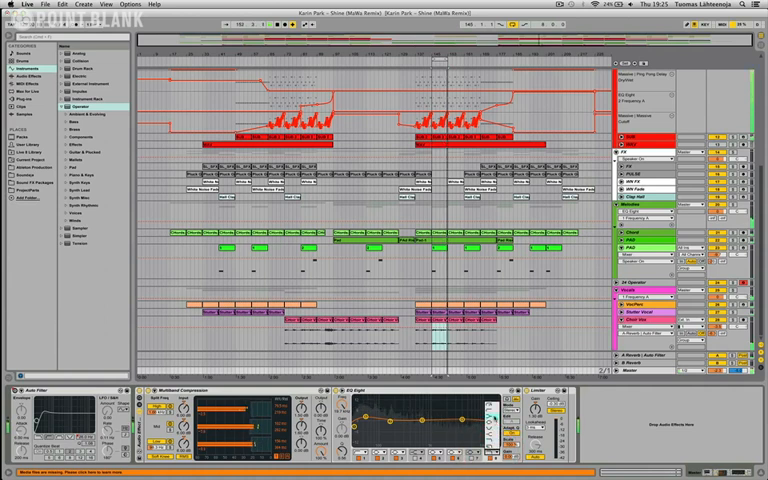
pyautogui.press('cmd+z')
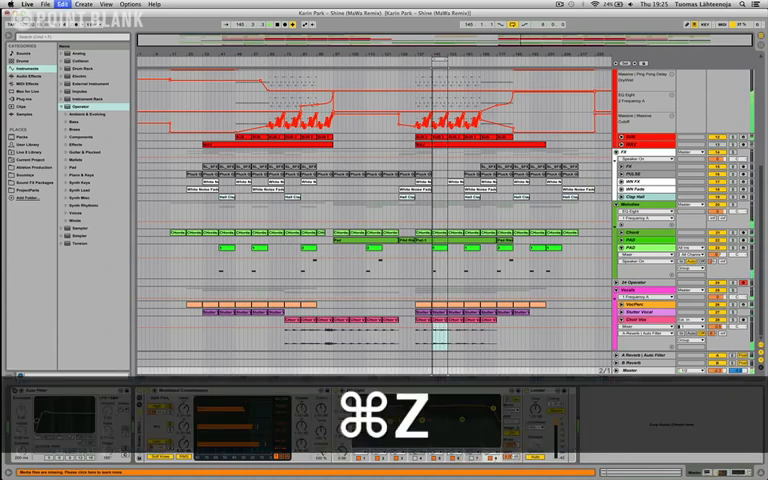